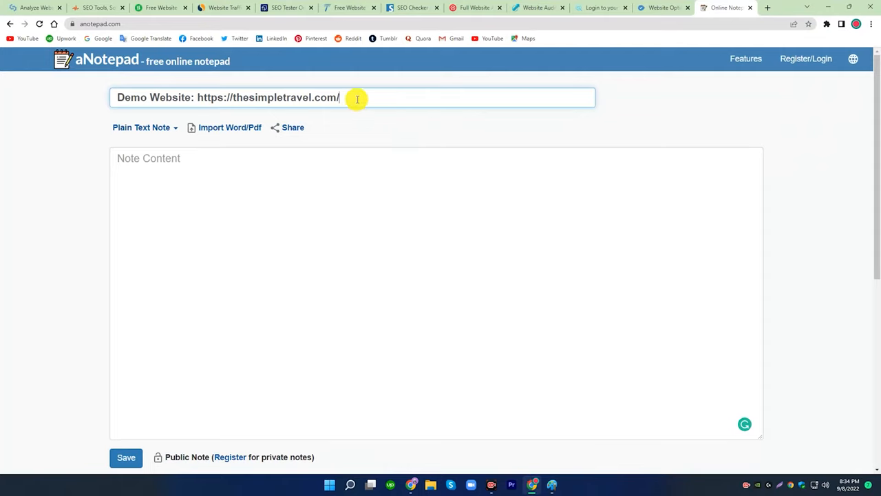
mouse_move(197, 96)
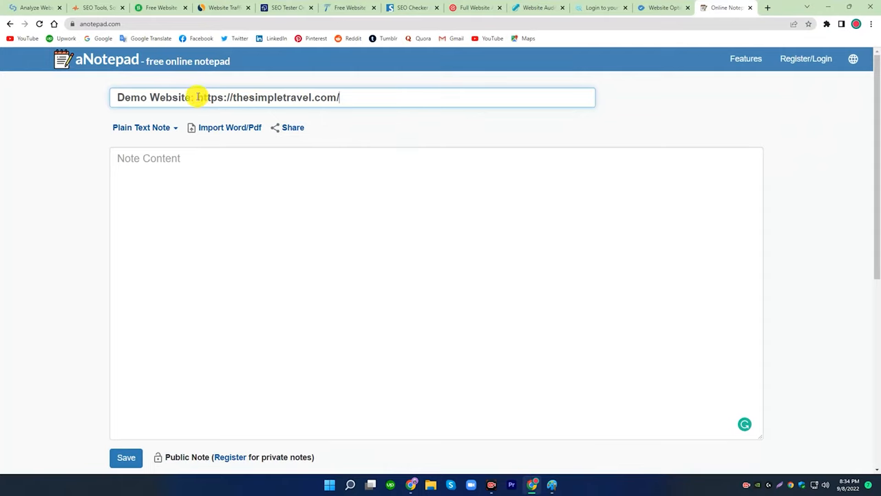
double_click(269, 97)
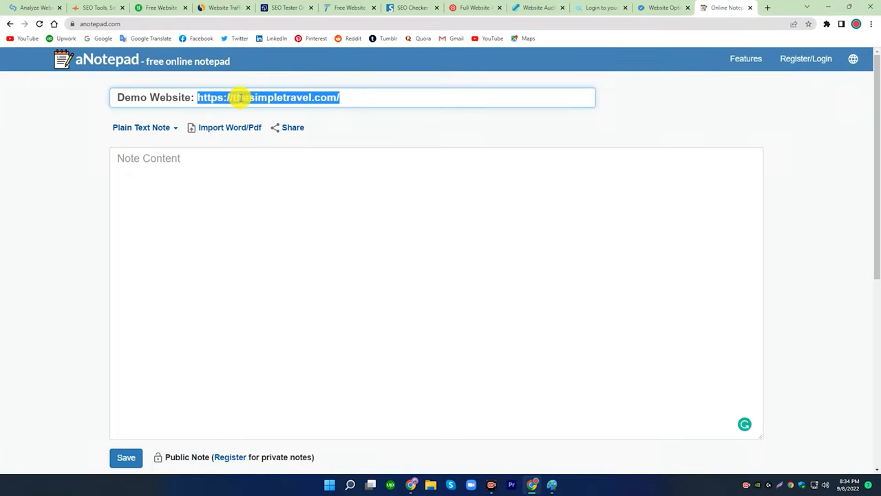
click(293, 127)
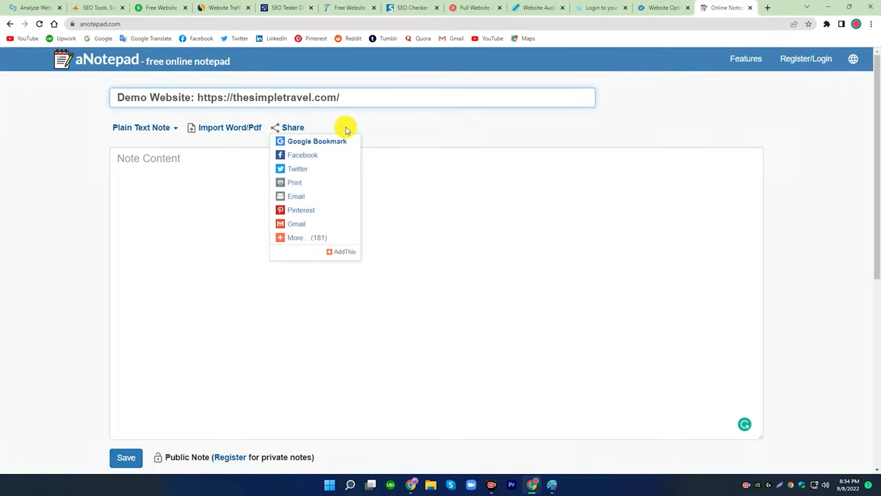
click(351, 97)
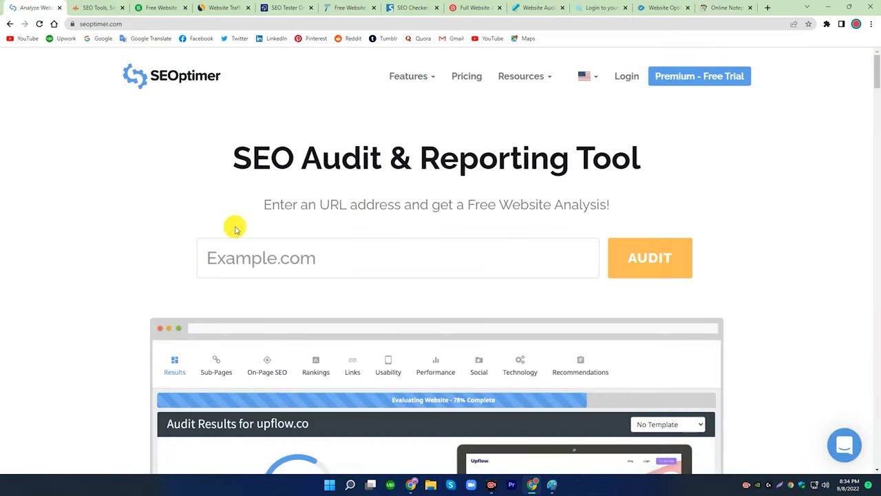
mouse_move(182, 76)
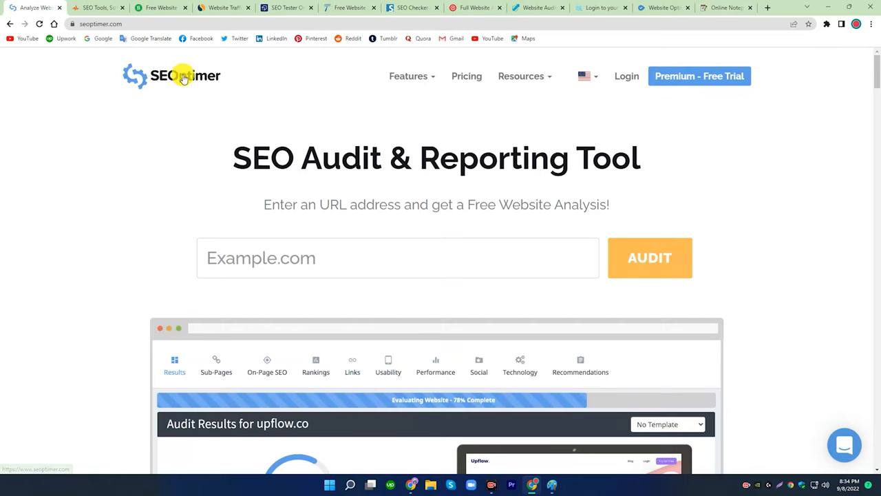
text(https://thesimpletravel.com/)
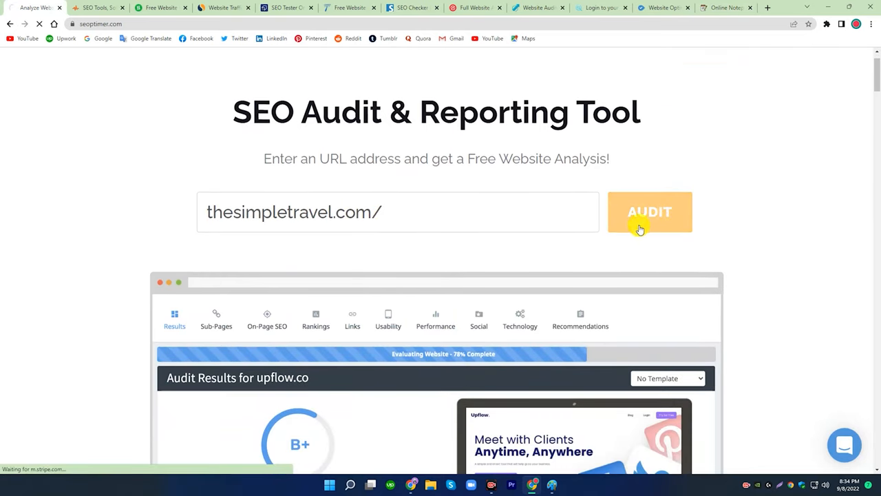
click(649, 212)
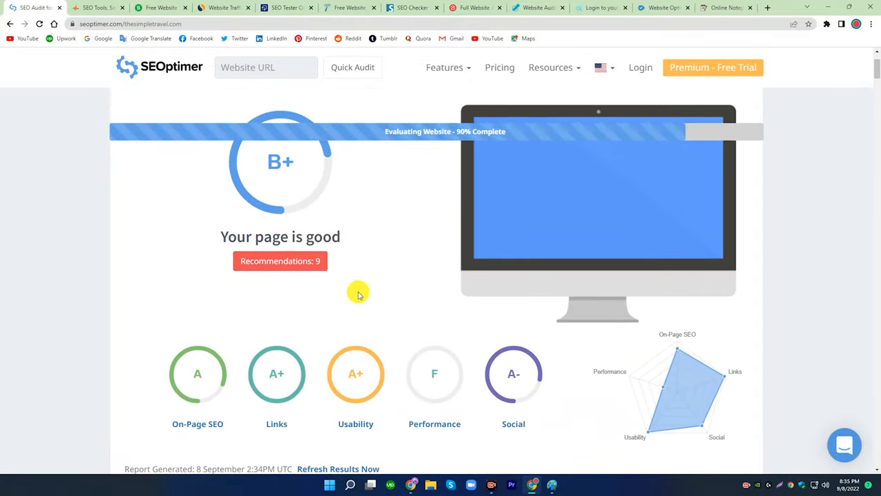
click(96, 7)
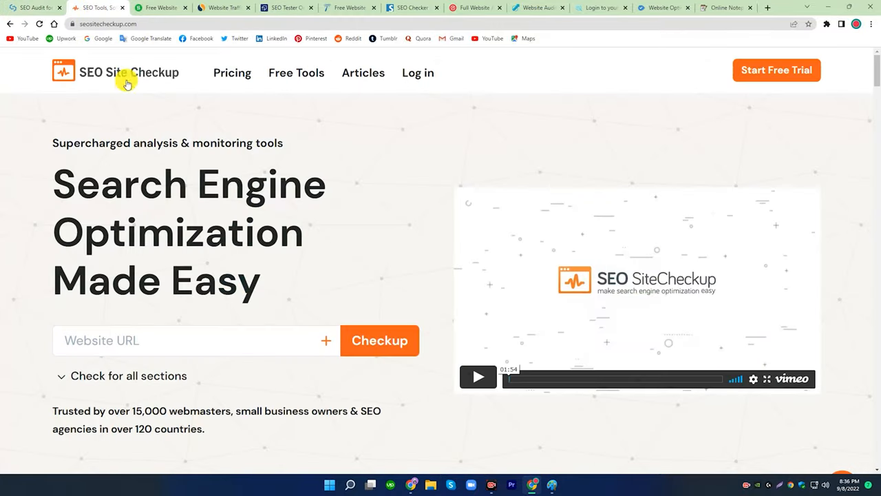
scroll(down, 3)
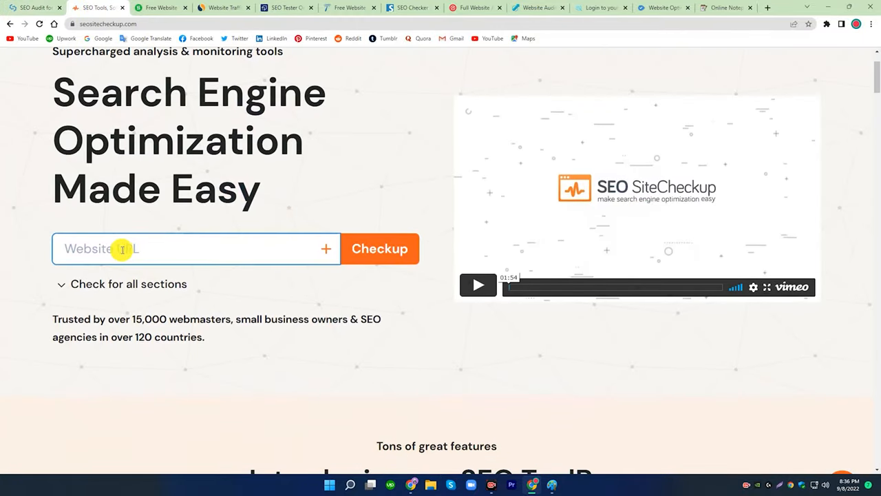
text(https://thesimpletravel.com/)
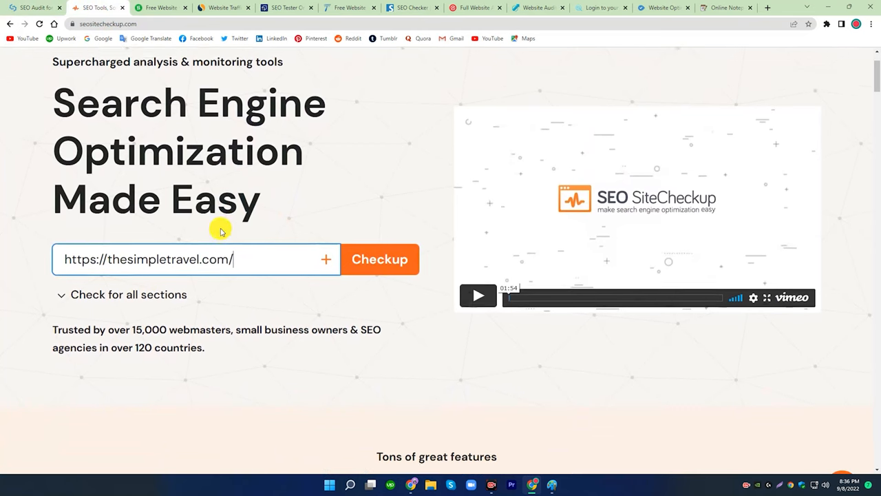
scroll(up, 3)
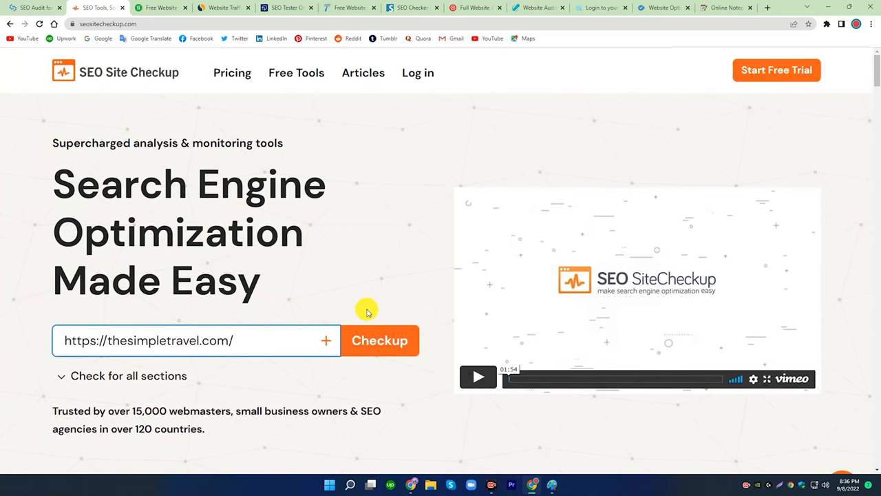
click(380, 340)
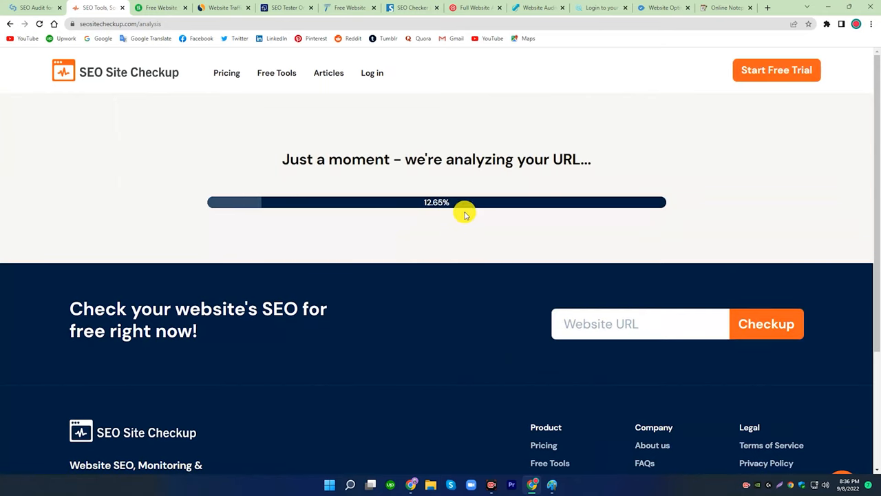
mouse_move(591, 177)
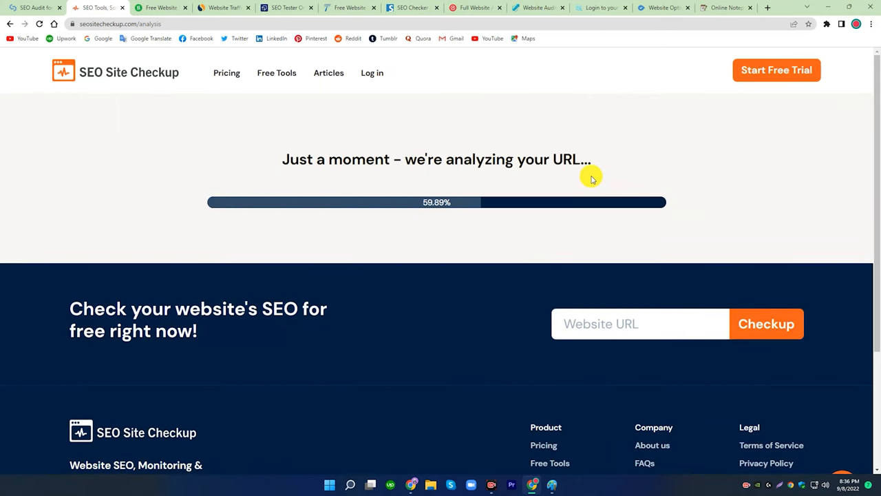
mouse_move(524, 178)
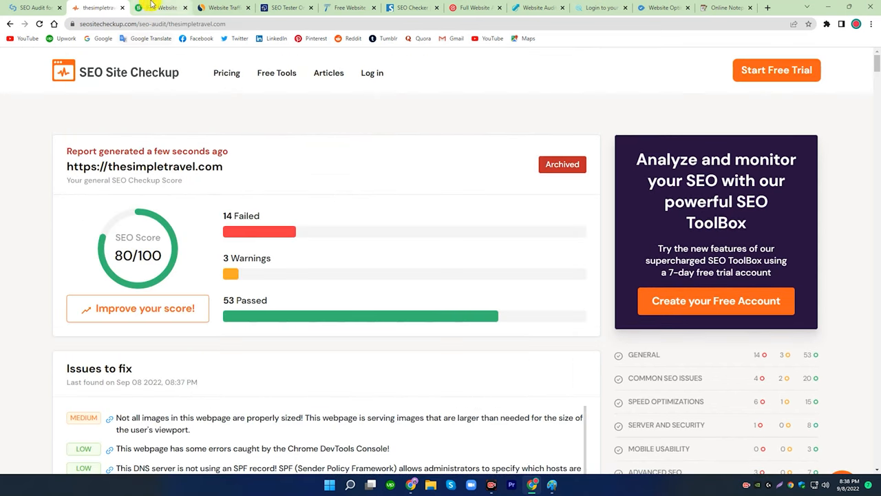
click(161, 7)
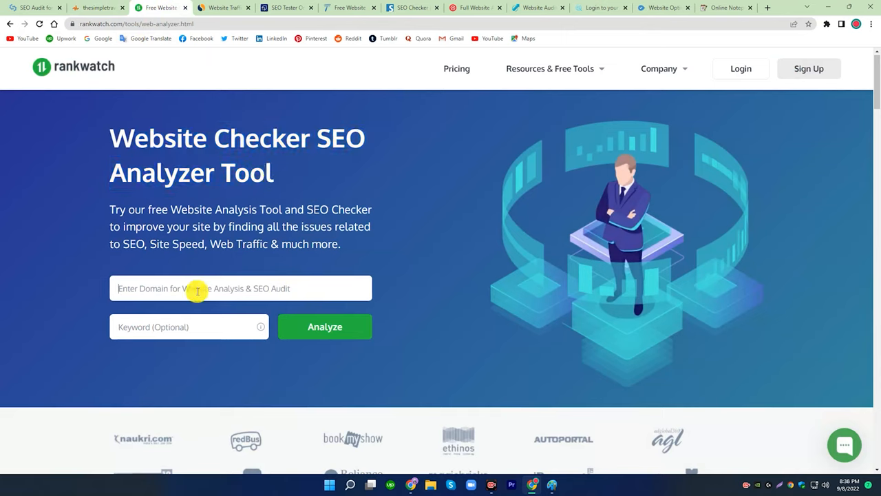
text(https://thesimpletravel.com/)
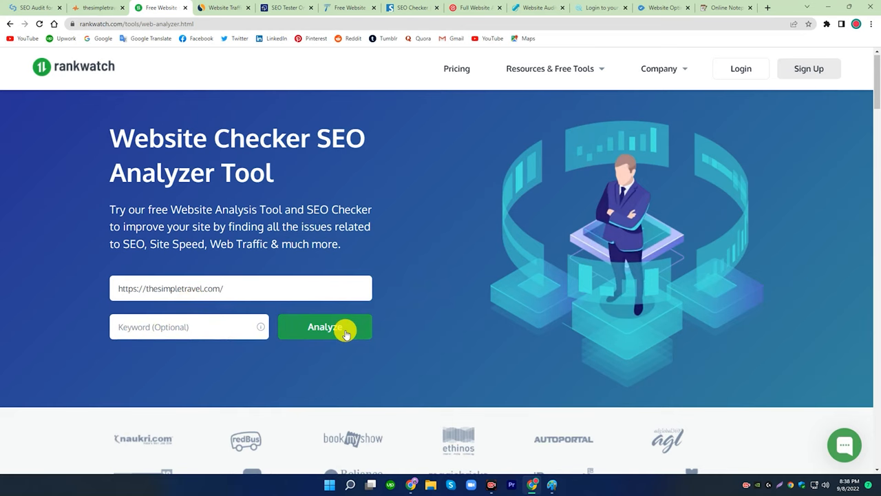
click(324, 326)
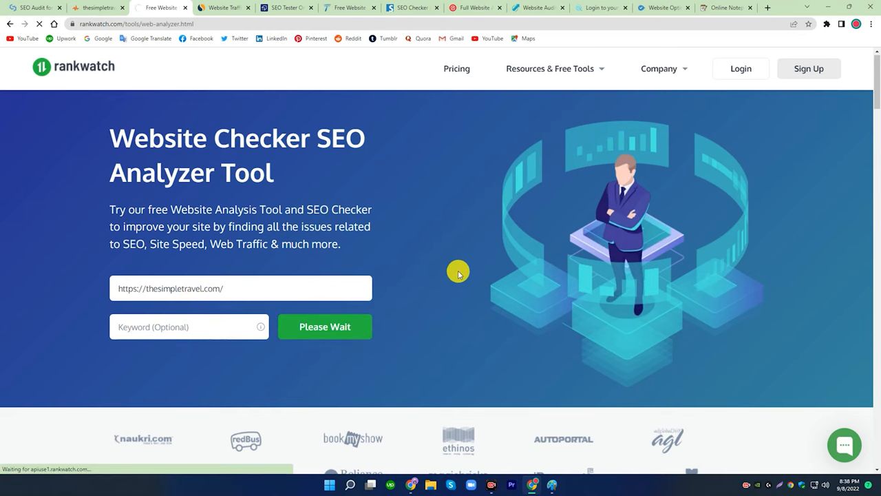
click(324, 326)
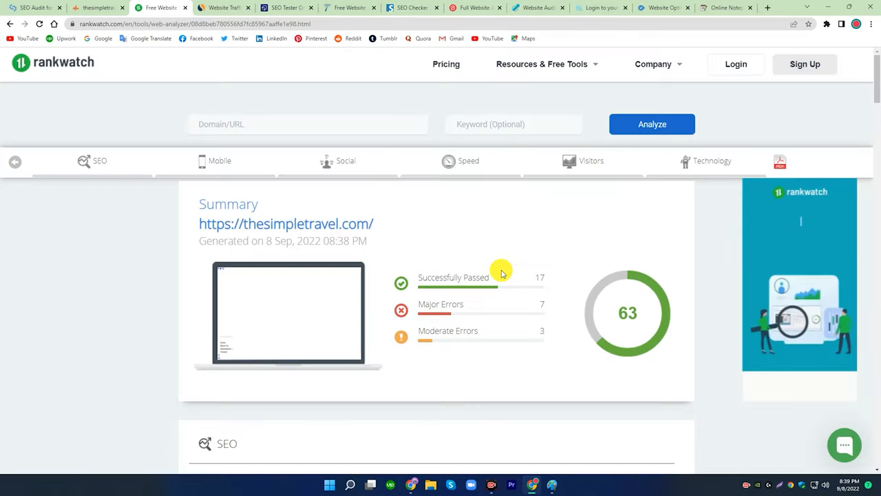
scroll(down, 3)
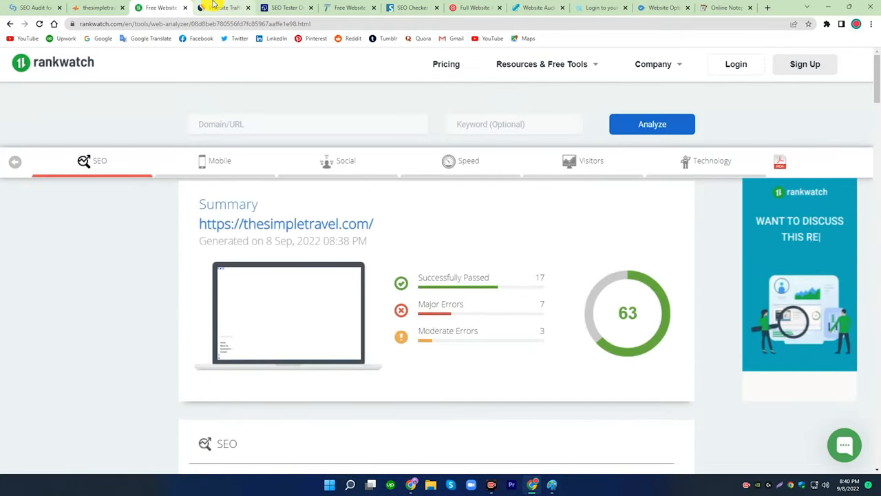
click(222, 7)
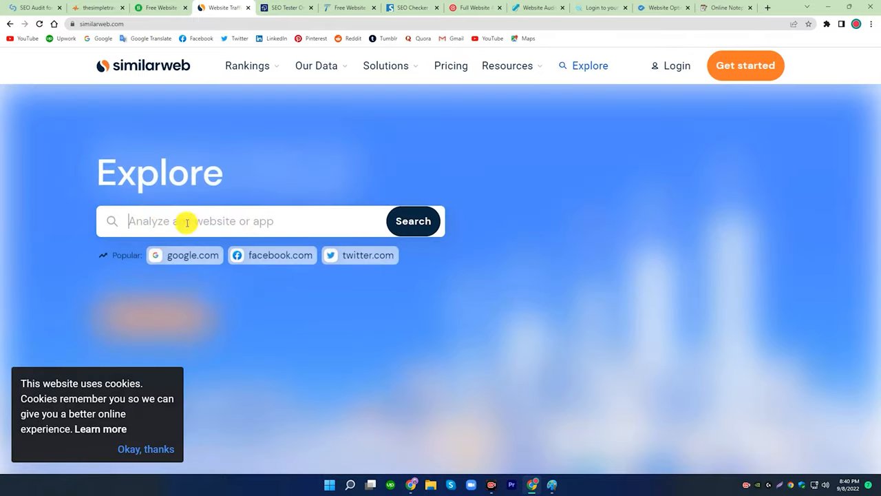
text(https://thesimpletravel.com/)
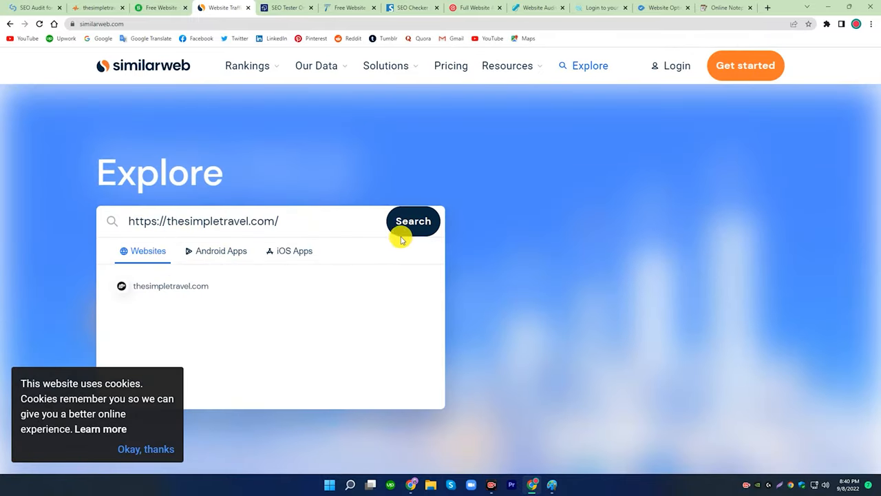
click(413, 221)
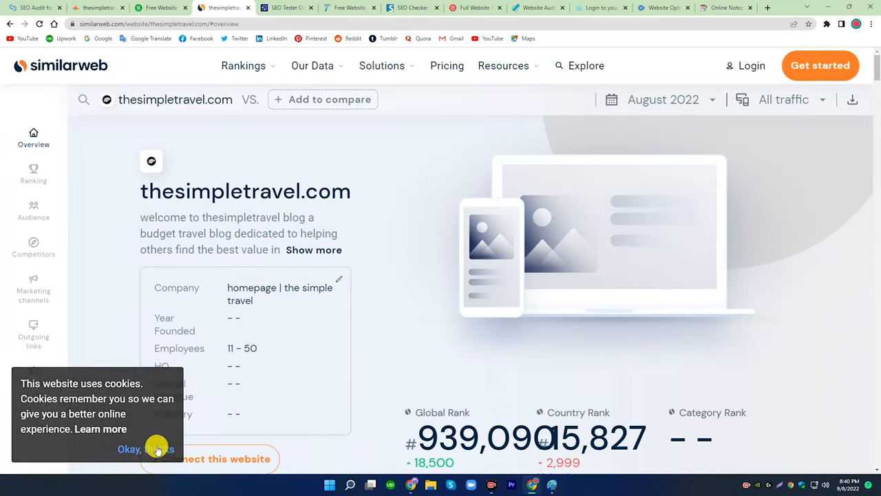
scroll(down, 3)
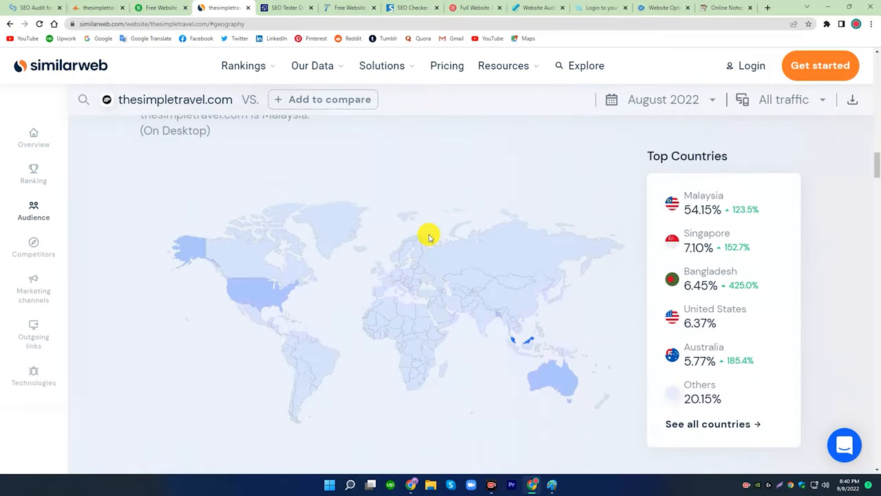
- Browse Similarweb's Competitors section, then return to the site overview
click(33, 248)
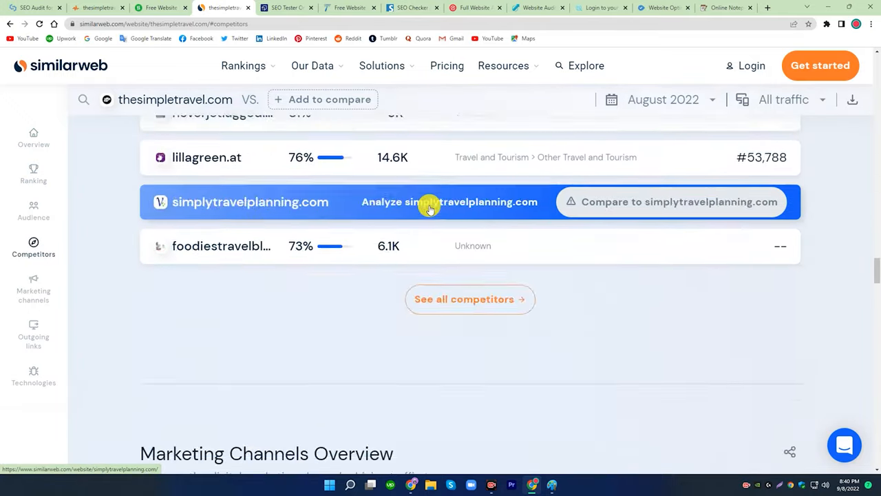
click(33, 138)
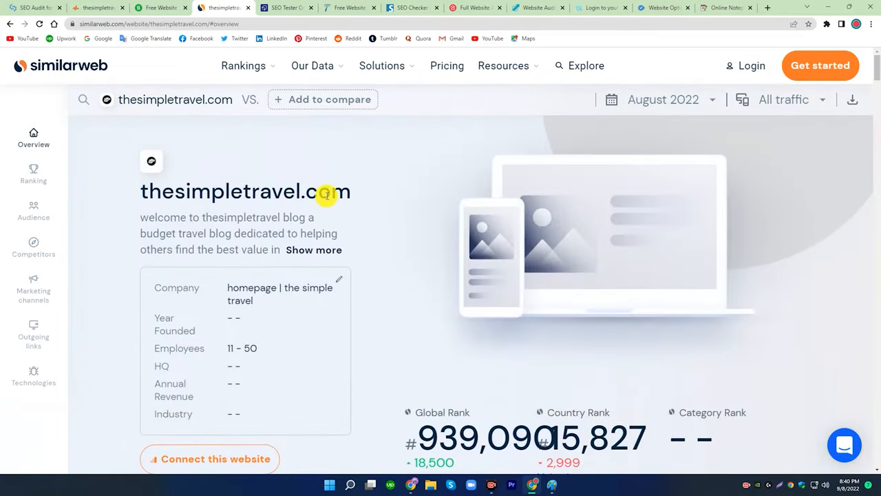
click(287, 7)
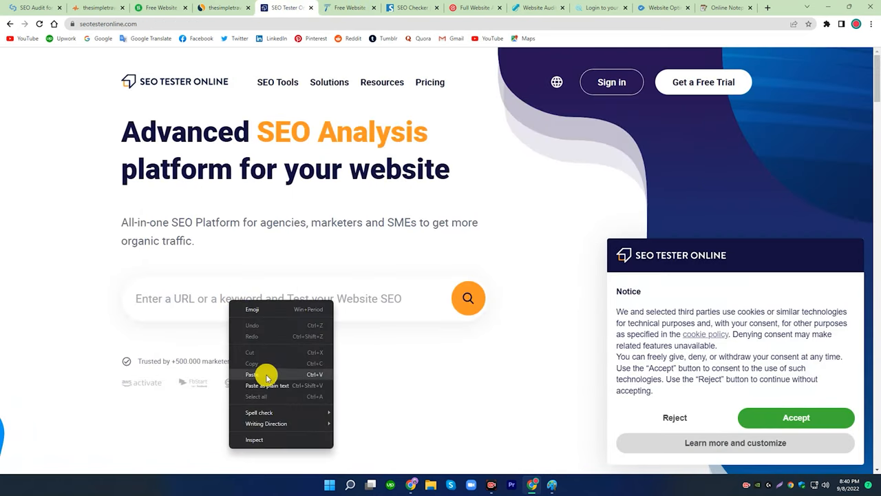
- Analyze thesimpletravel.com in SEO Tester Online, dismiss cookies and scroll the score-68 report
click(250, 374)
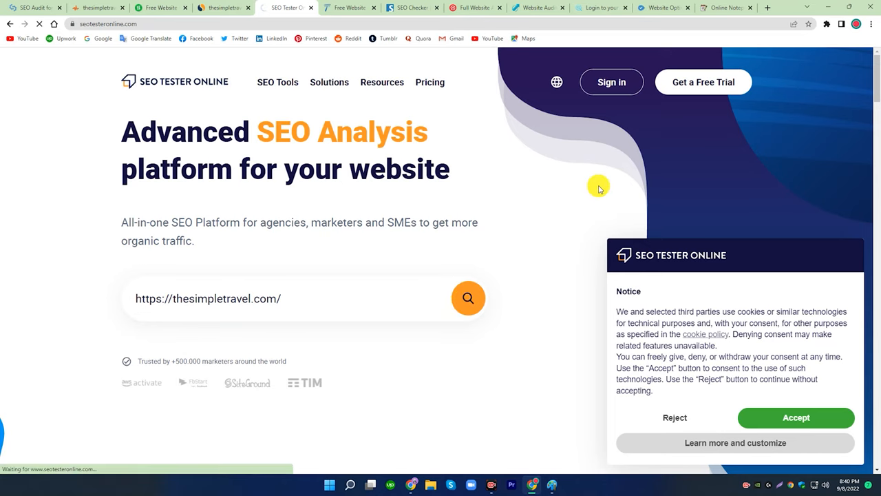
click(469, 298)
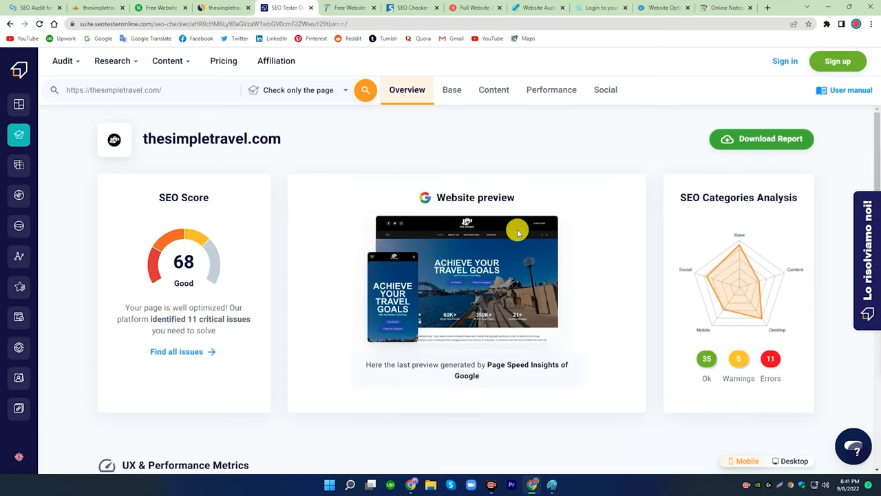
scroll(down, 3)
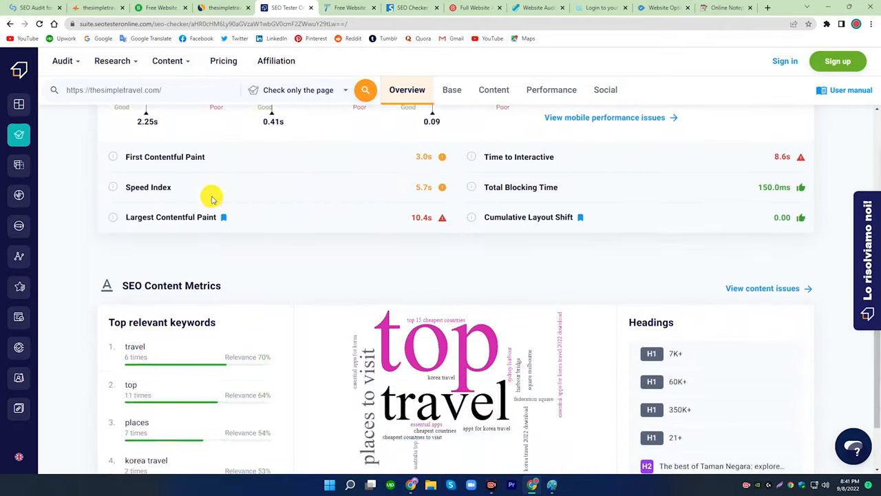
scroll(down, 3)
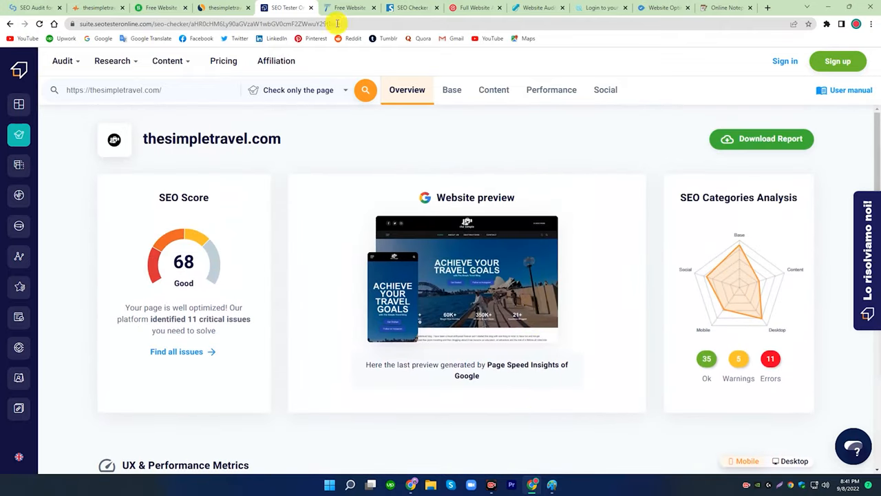
click(350, 8)
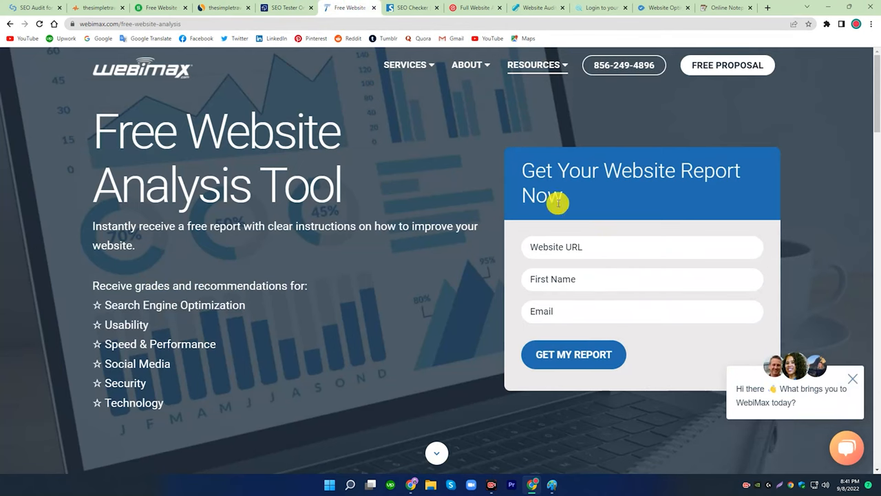
text(https://thesimpletravel.com/)
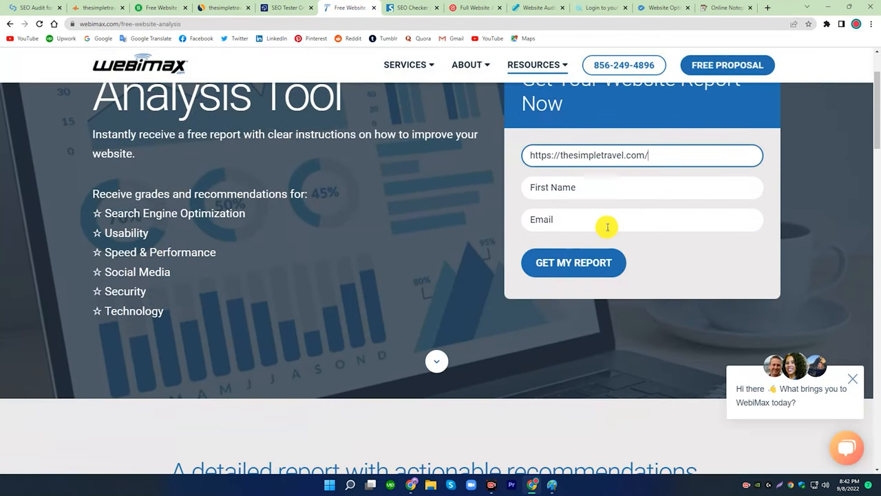
text(thesi)
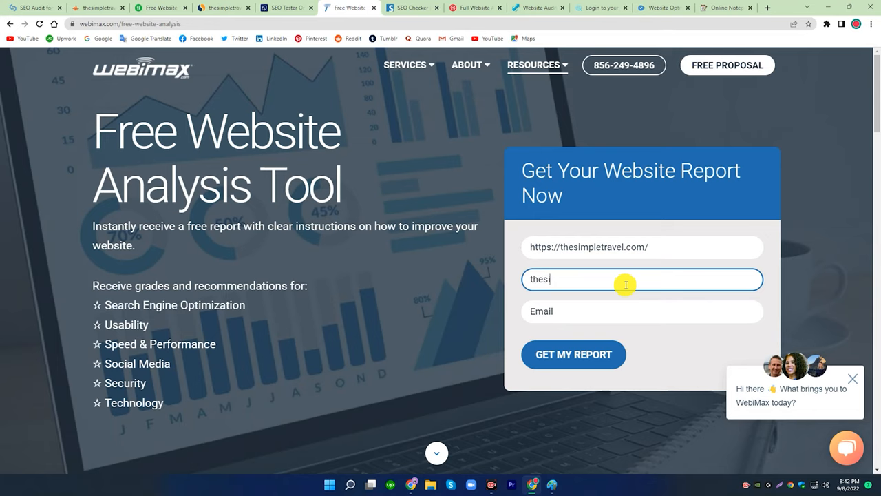
click(573, 354)
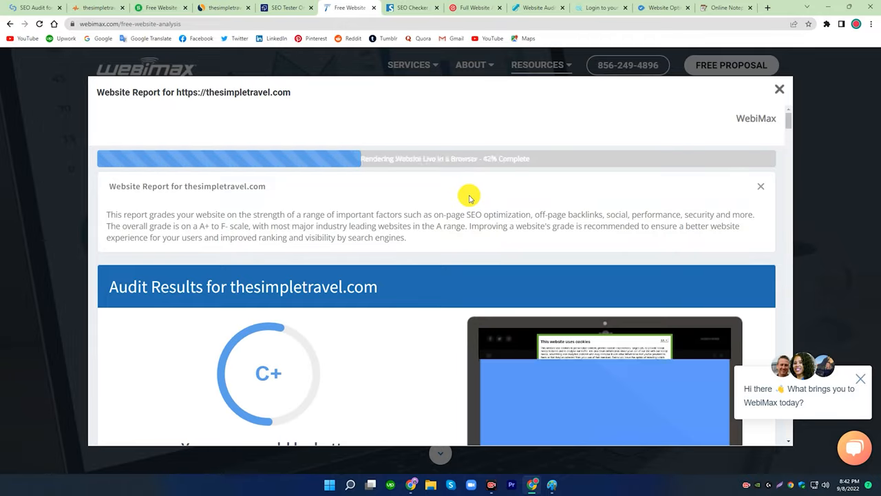
- Review the C+ WebiMax report and Seobility's 75% results
scroll(down, 3)
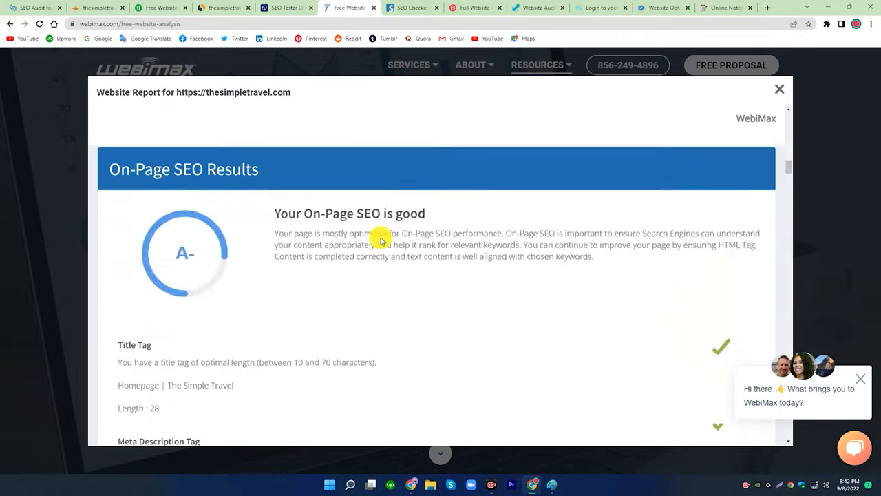
click(410, 7)
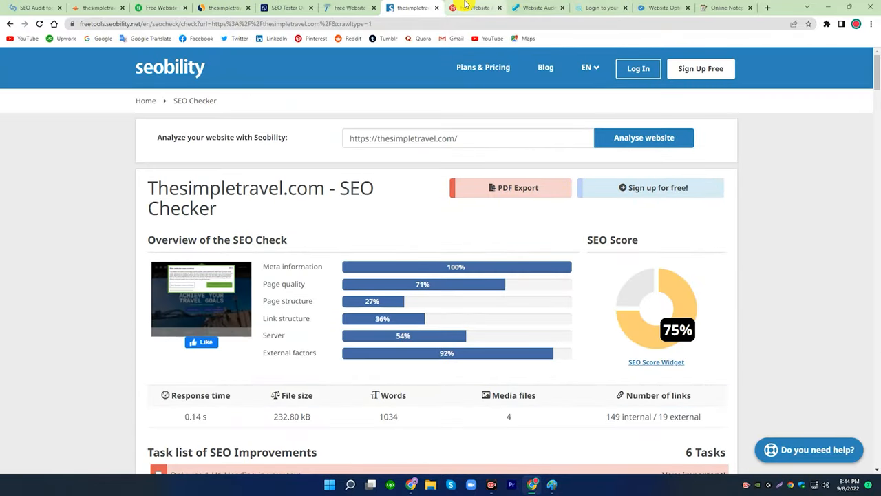
click(476, 8)
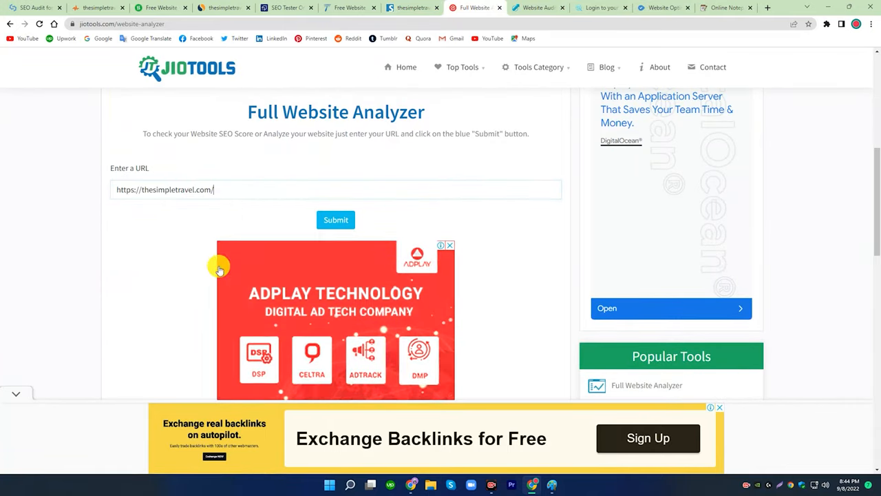
- Submit thesimpletravel.com to JioTools' Full Website Analyzer
click(336, 219)
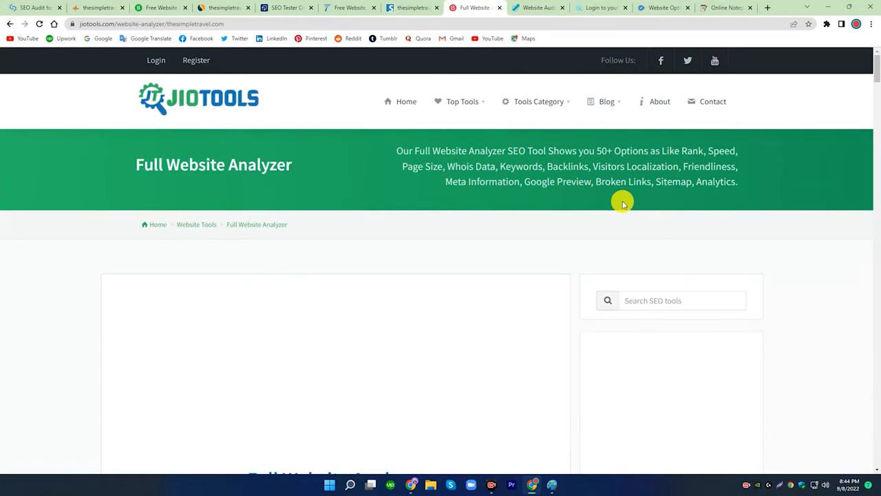
scroll(down, 3)
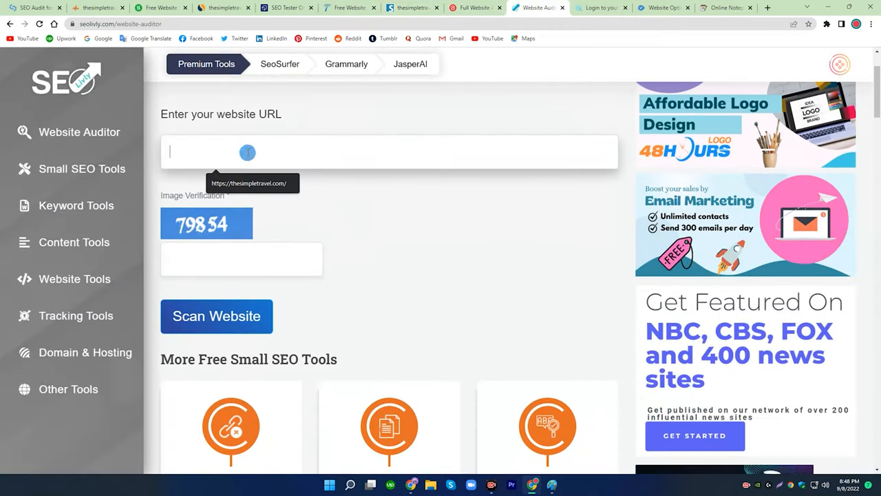
- Scan thesimpletravel.com in SEO Livly's Website Auditor with the verification code, scoring 72%
click(241, 259)
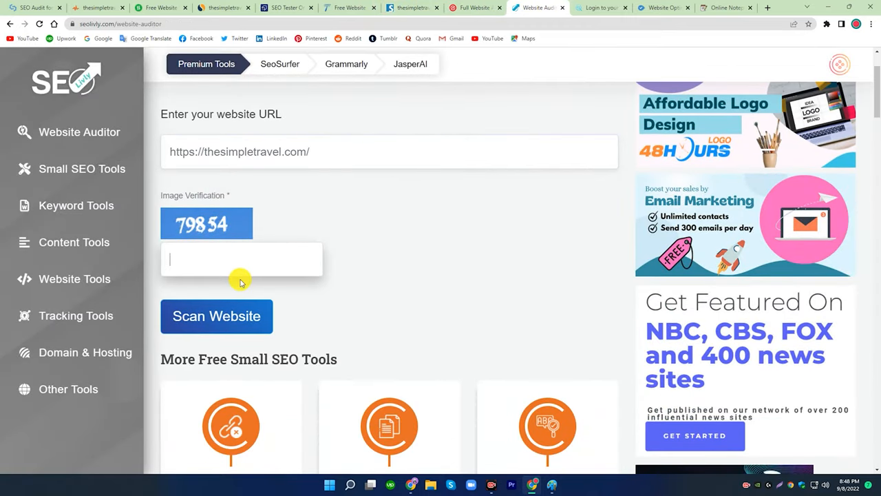
click(216, 316)
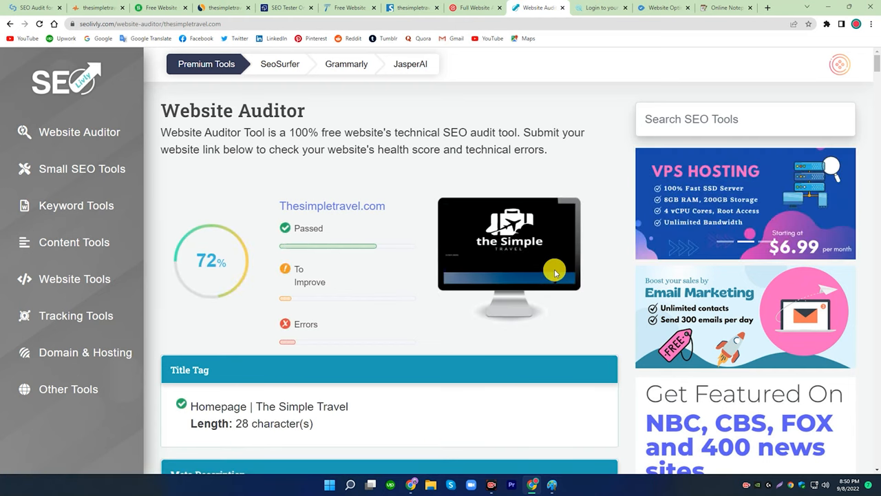
scroll(down, 3)
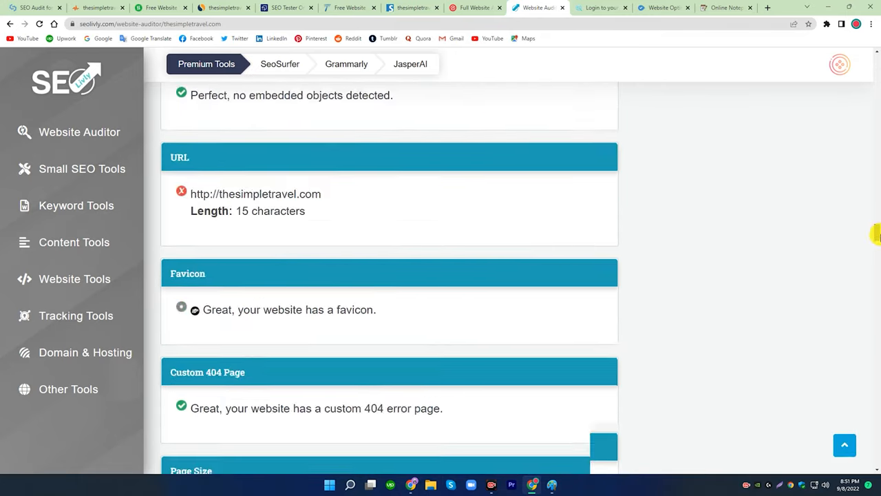
click(601, 8)
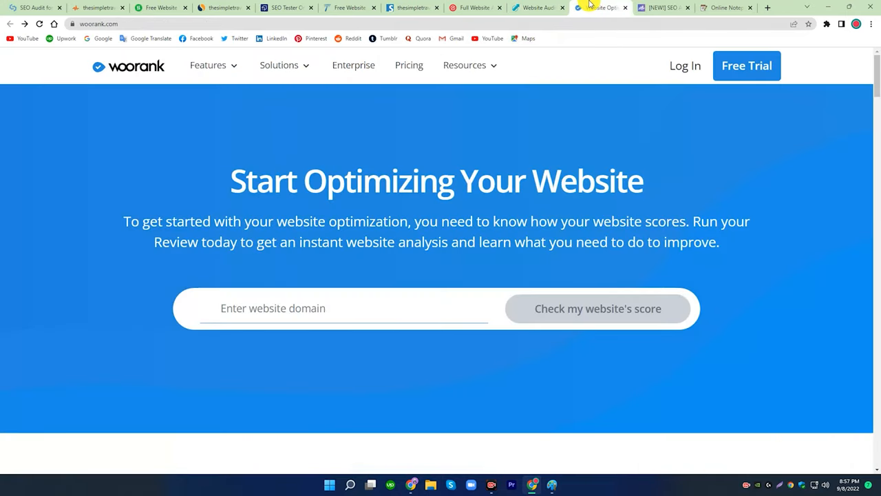
- Check thesimpletravel.com's WooRank score of 65 and review title tag and meta description results
text(https://thesimpletravel.com/)
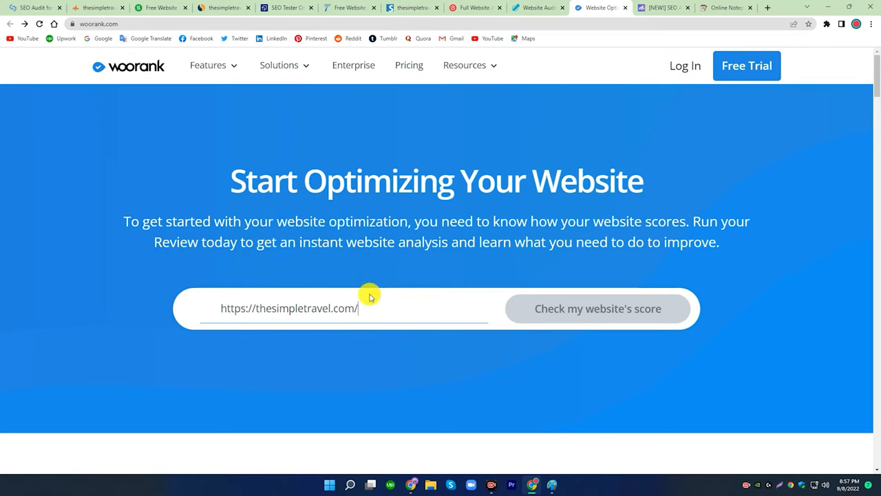
click(597, 308)
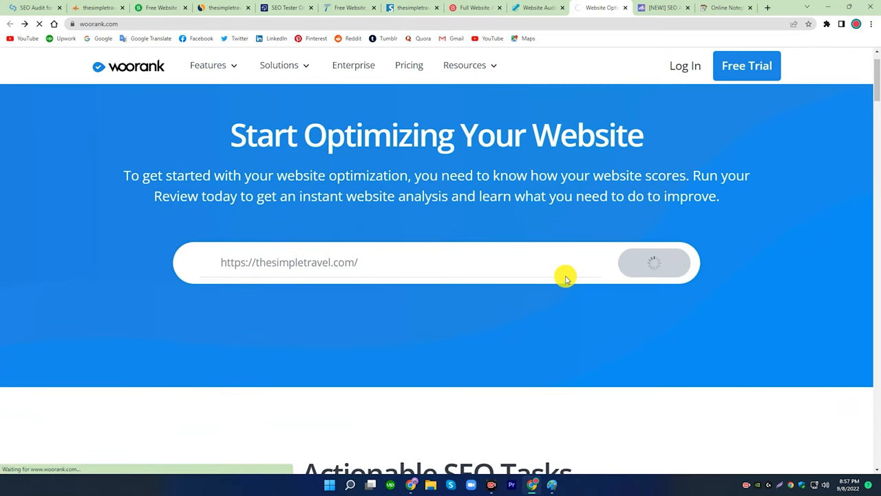
click(654, 263)
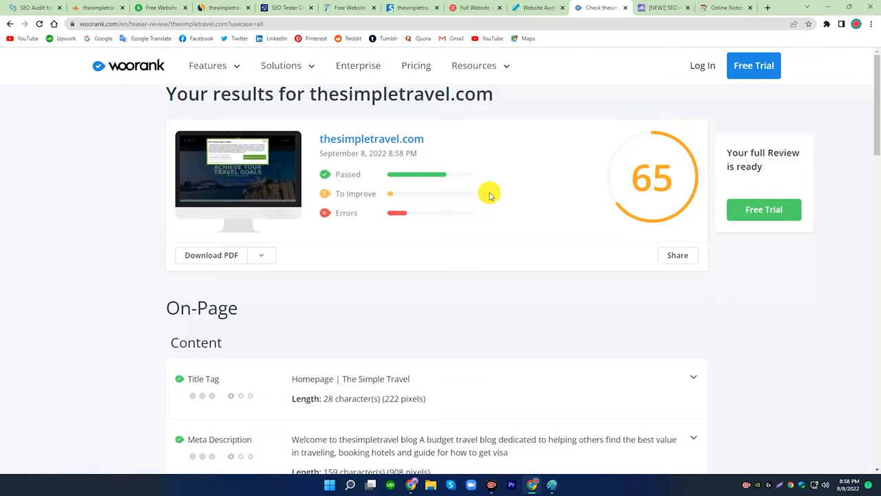
mouse_move(574, 169)
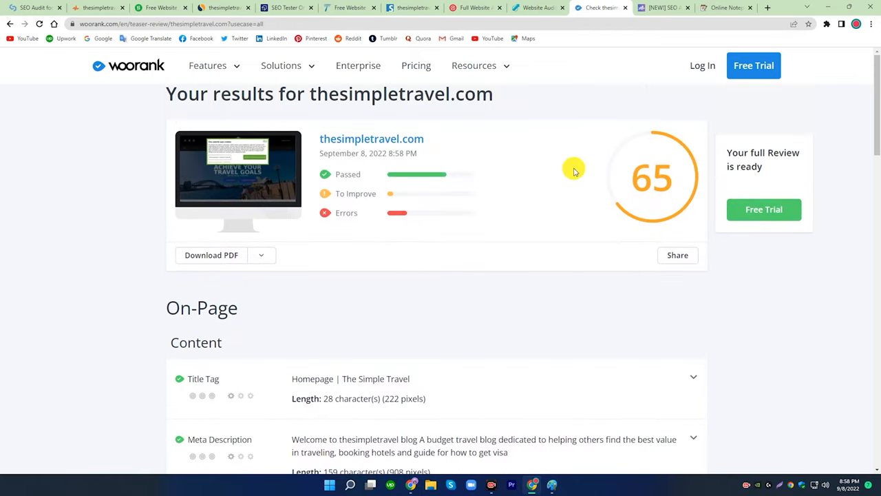
scroll(down, 3)
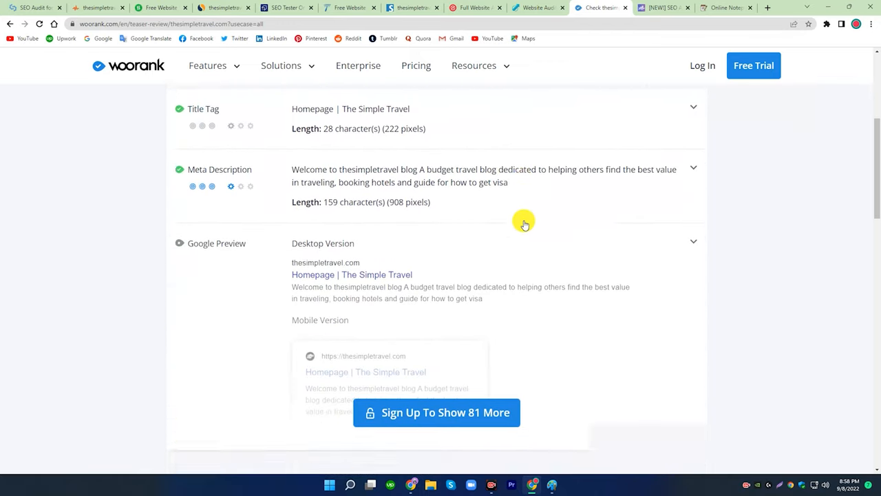
scroll(down, 3)
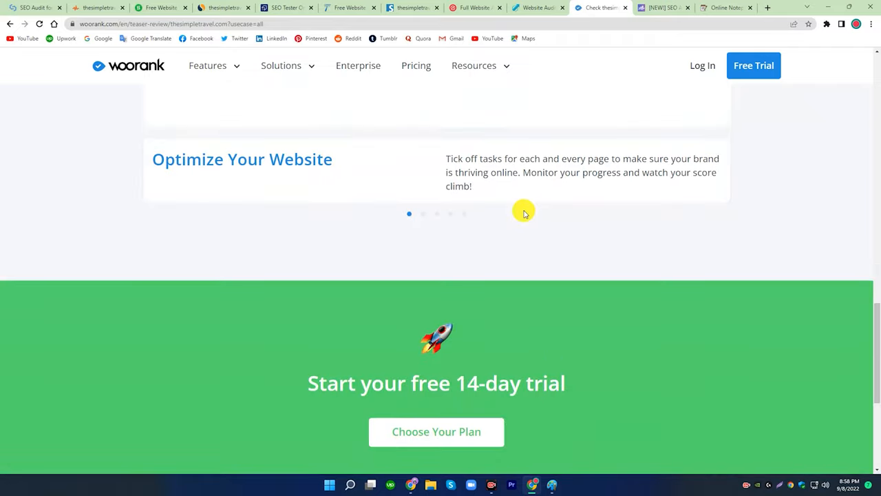
scroll(up, 3)
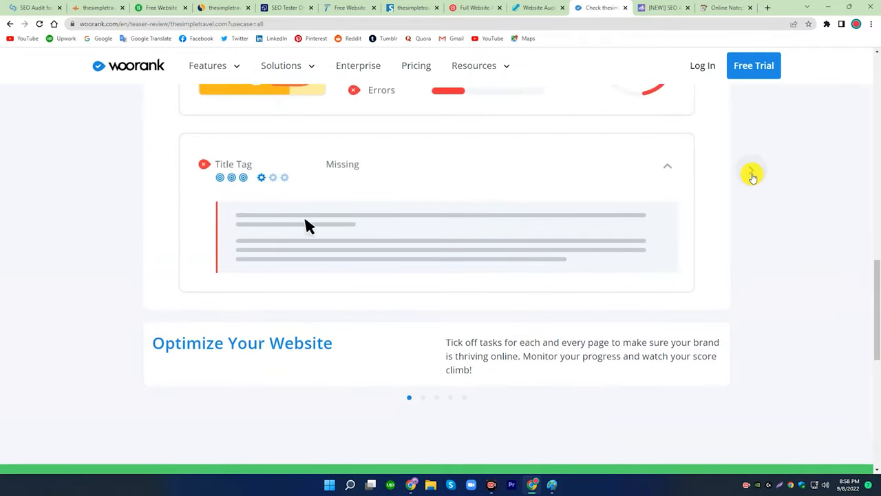
scroll(down, 3)
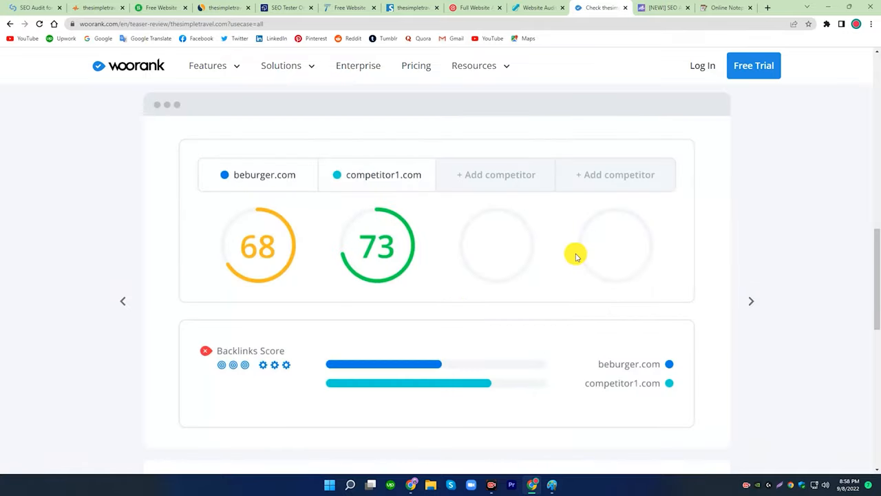
scroll(up, 3)
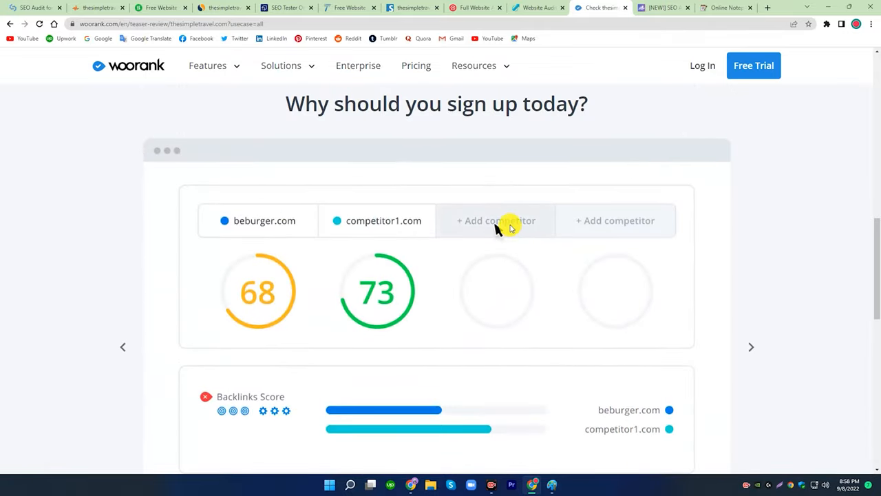